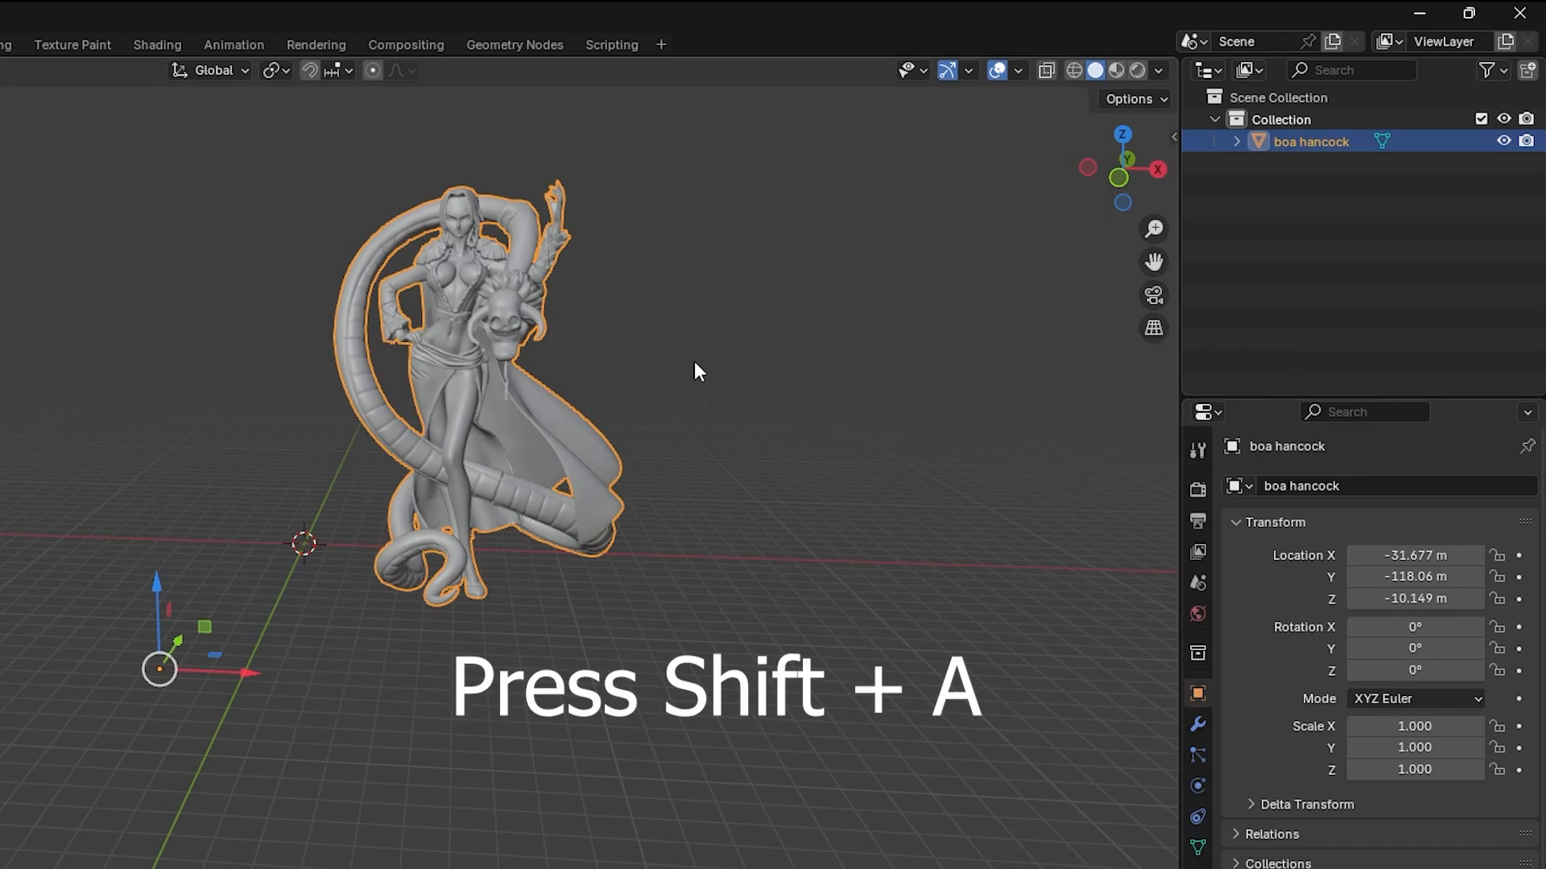
{"action": "mouse_move", "coordinate": [710, 354]}
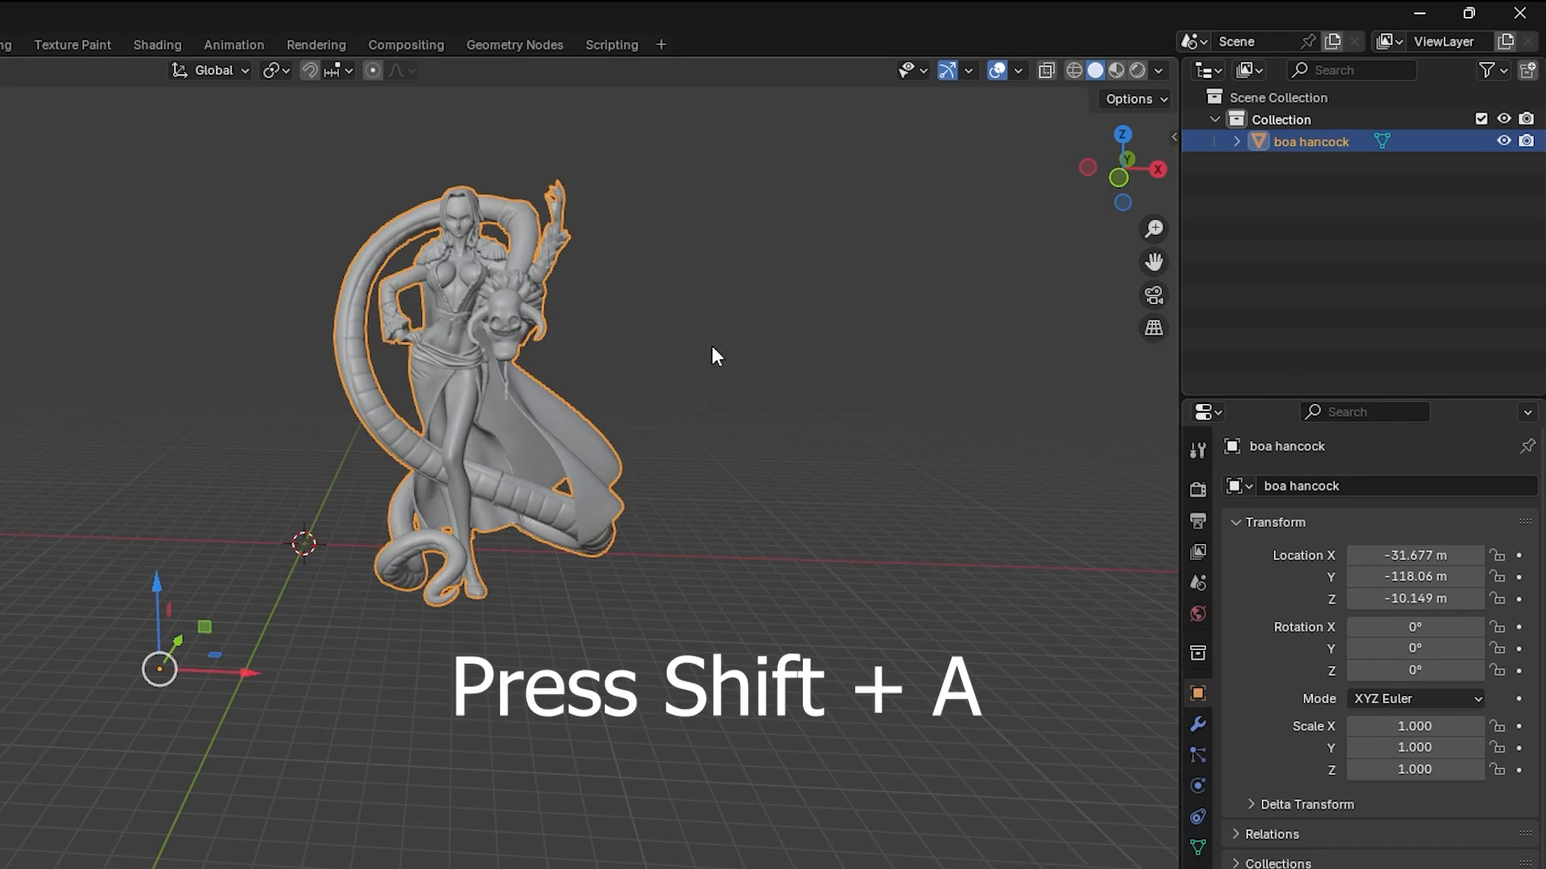
Add a new camera at the origin via the Shift+A Add menu
{"action": "key", "text": "shift+a"}
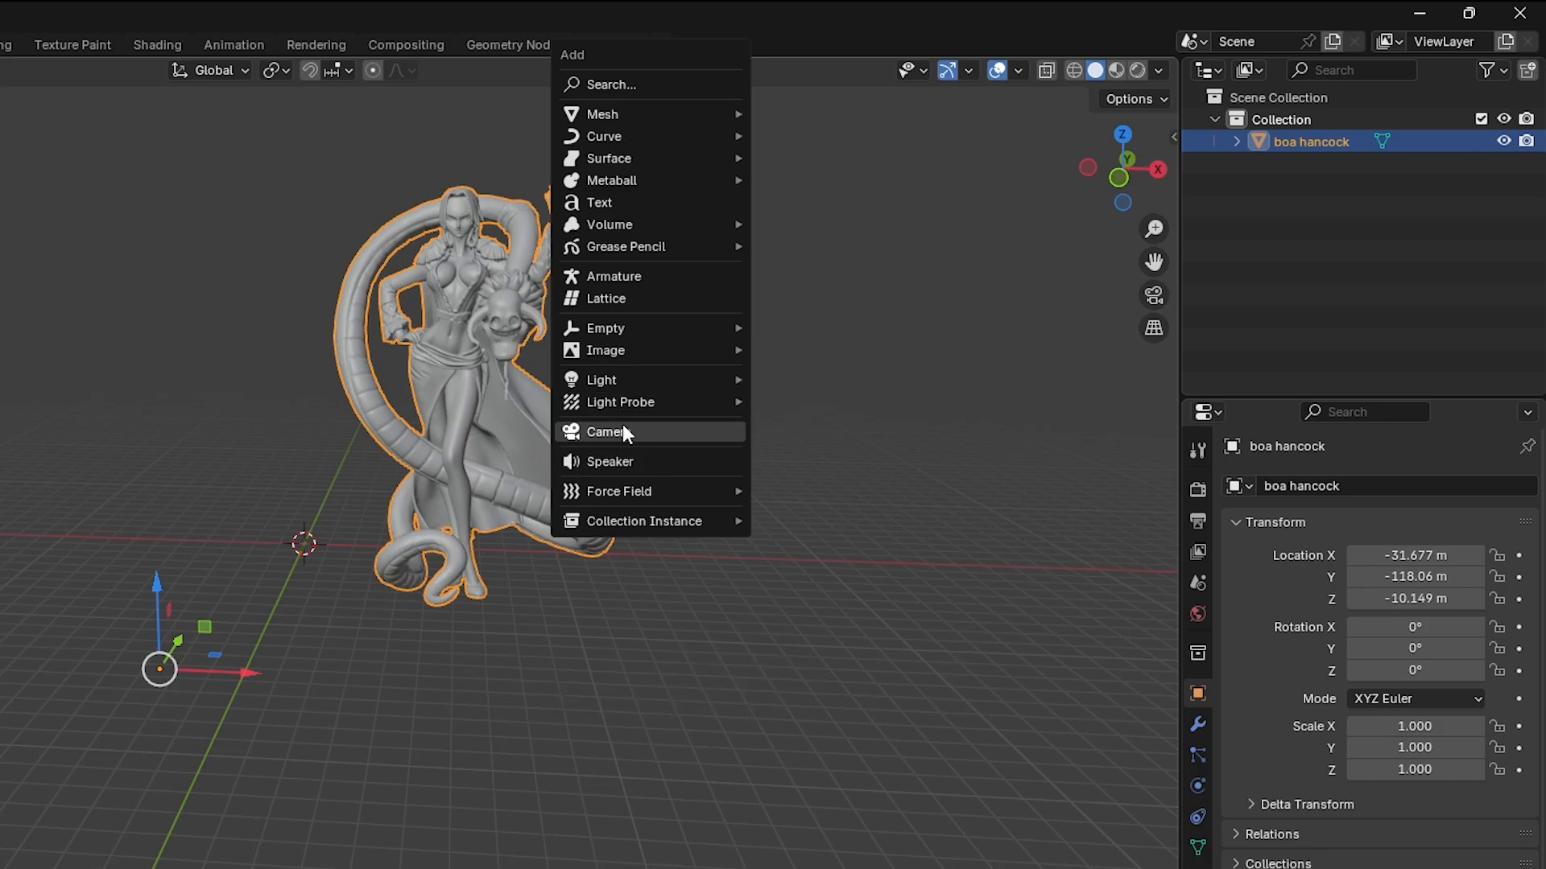
{"action": "left_click", "coordinate": [605, 431]}
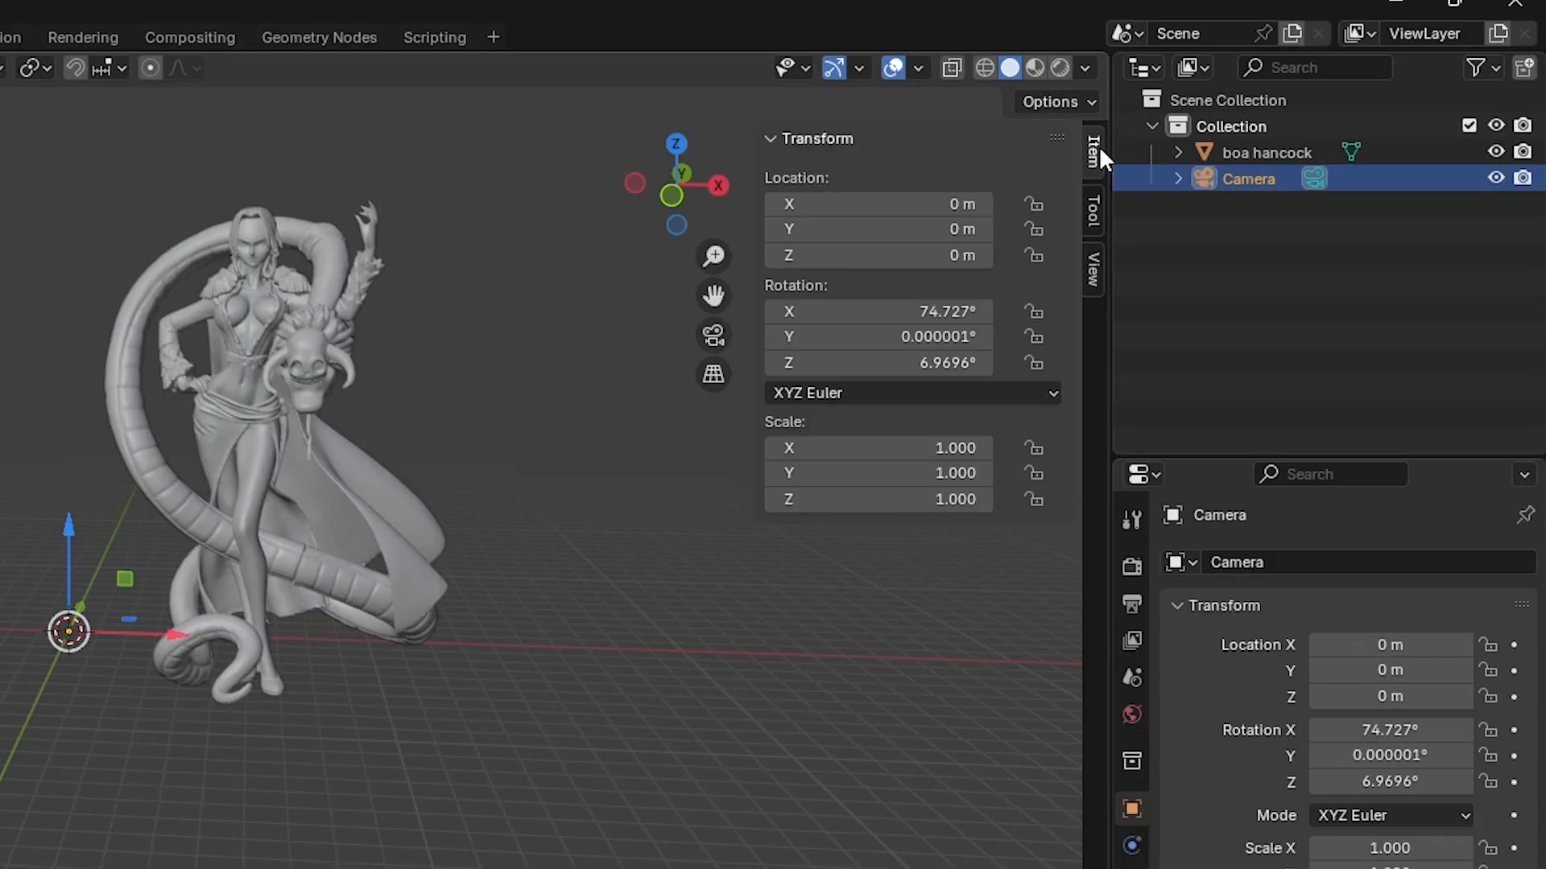
Enable Lock Camera to View and navigate so the figurine sits in the camera frame
{"action": "left_click", "coordinate": [1091, 271]}
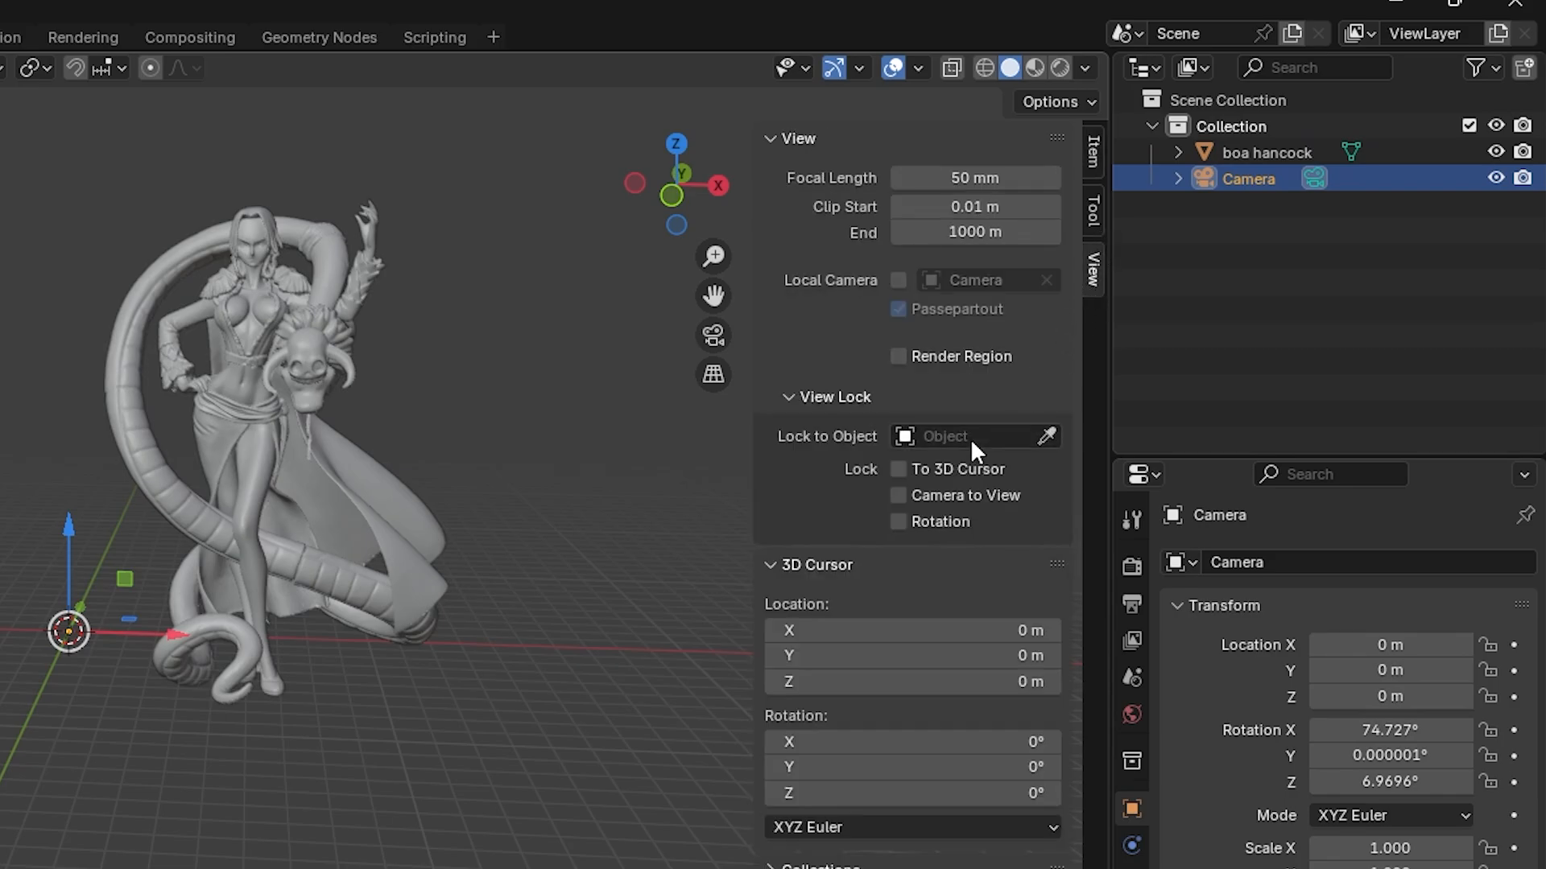
{"action": "left_click", "coordinate": [898, 496]}
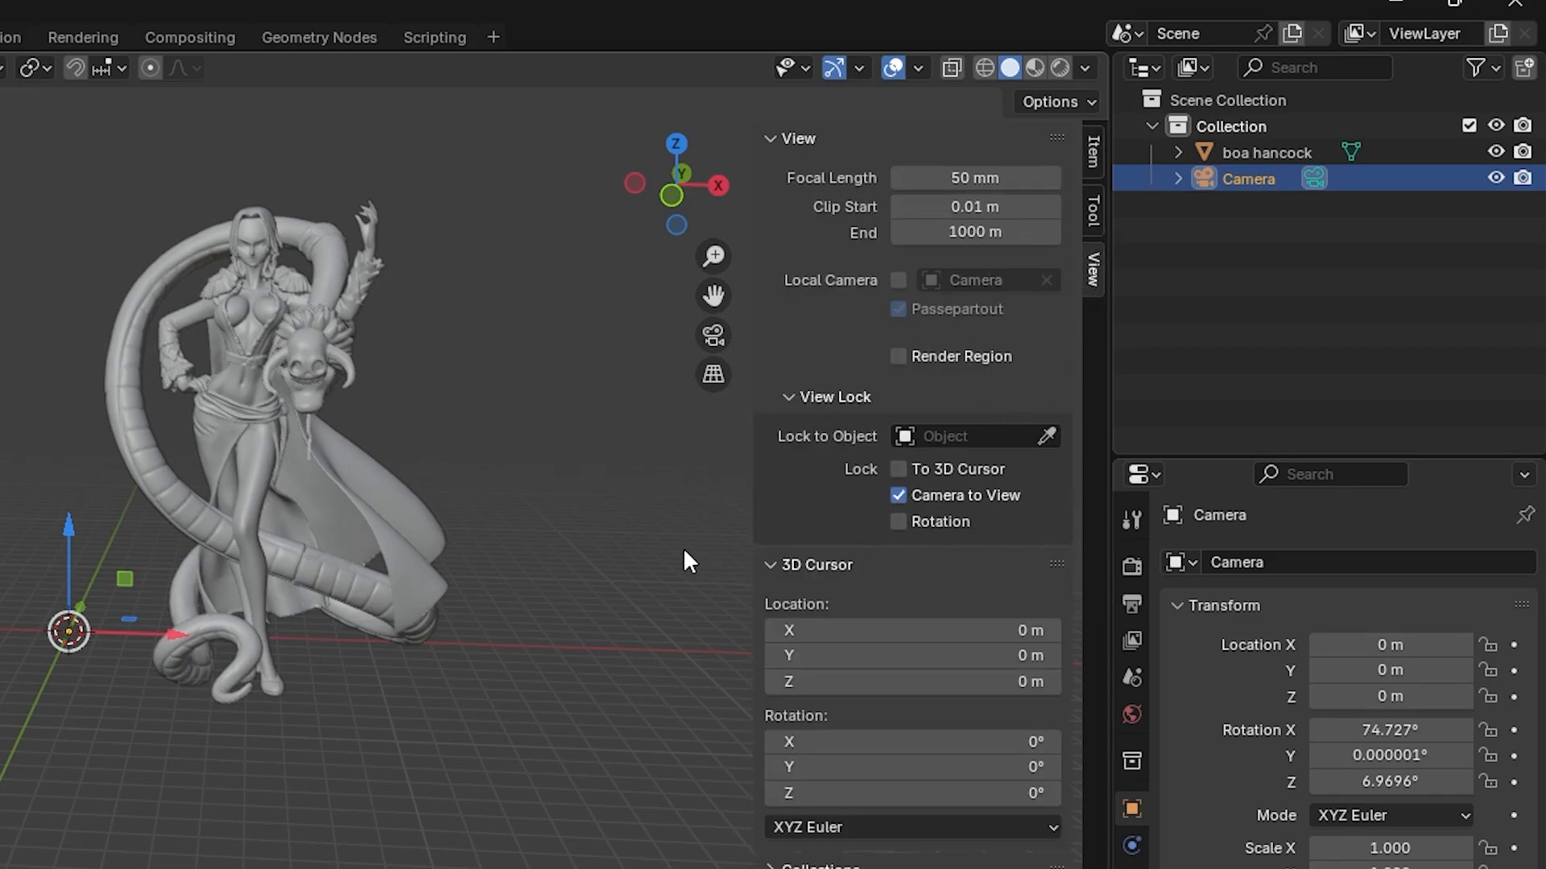
{"action": "left_click", "coordinate": [1247, 178]}
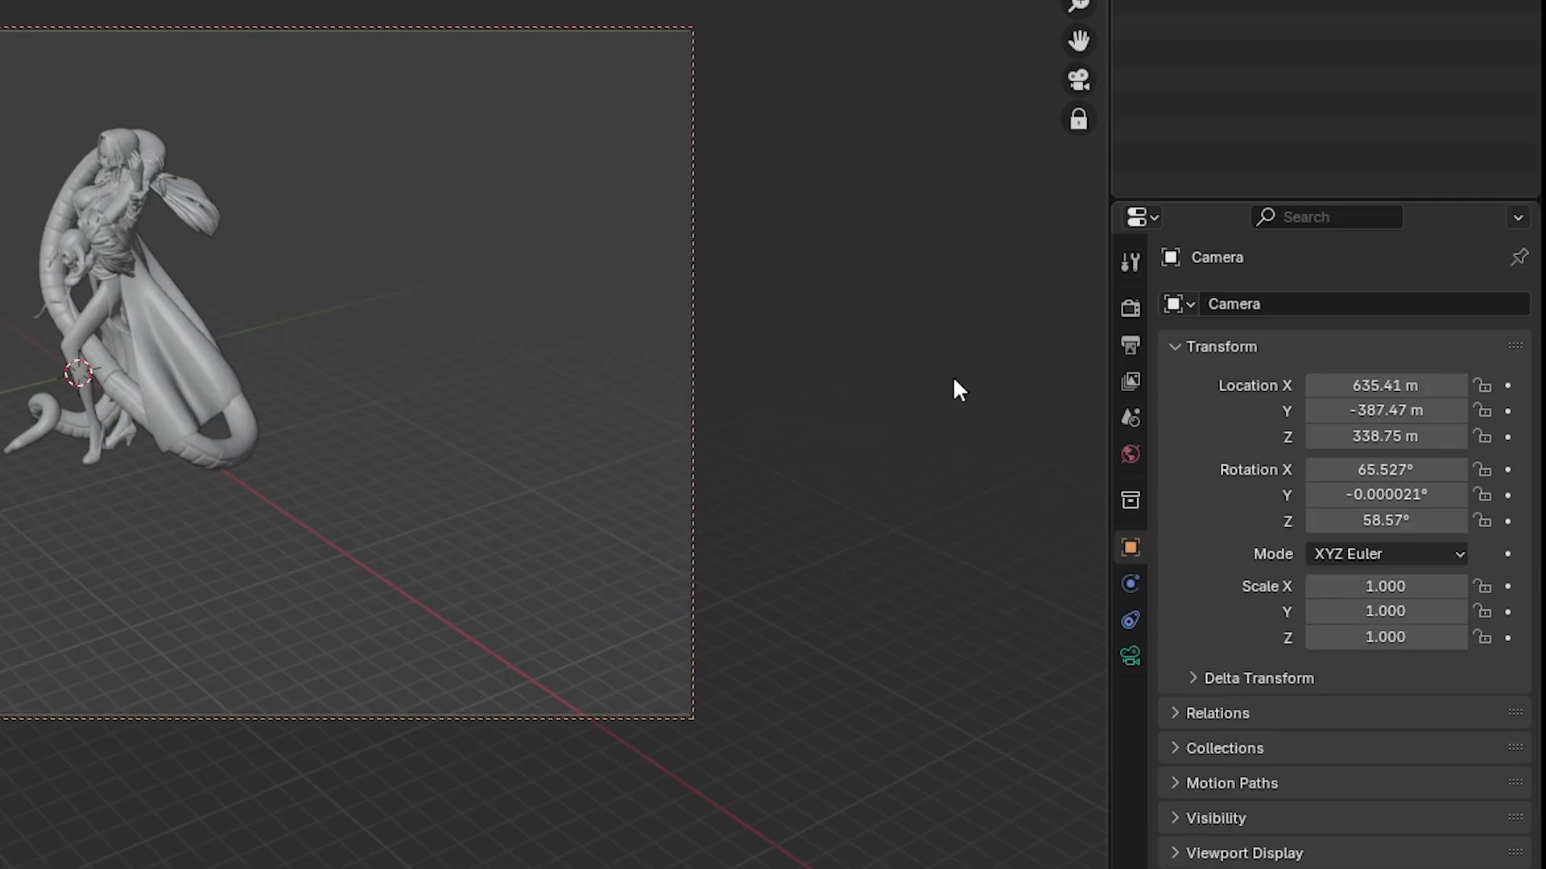
{"action": "mouse_move", "coordinate": [1127, 308]}
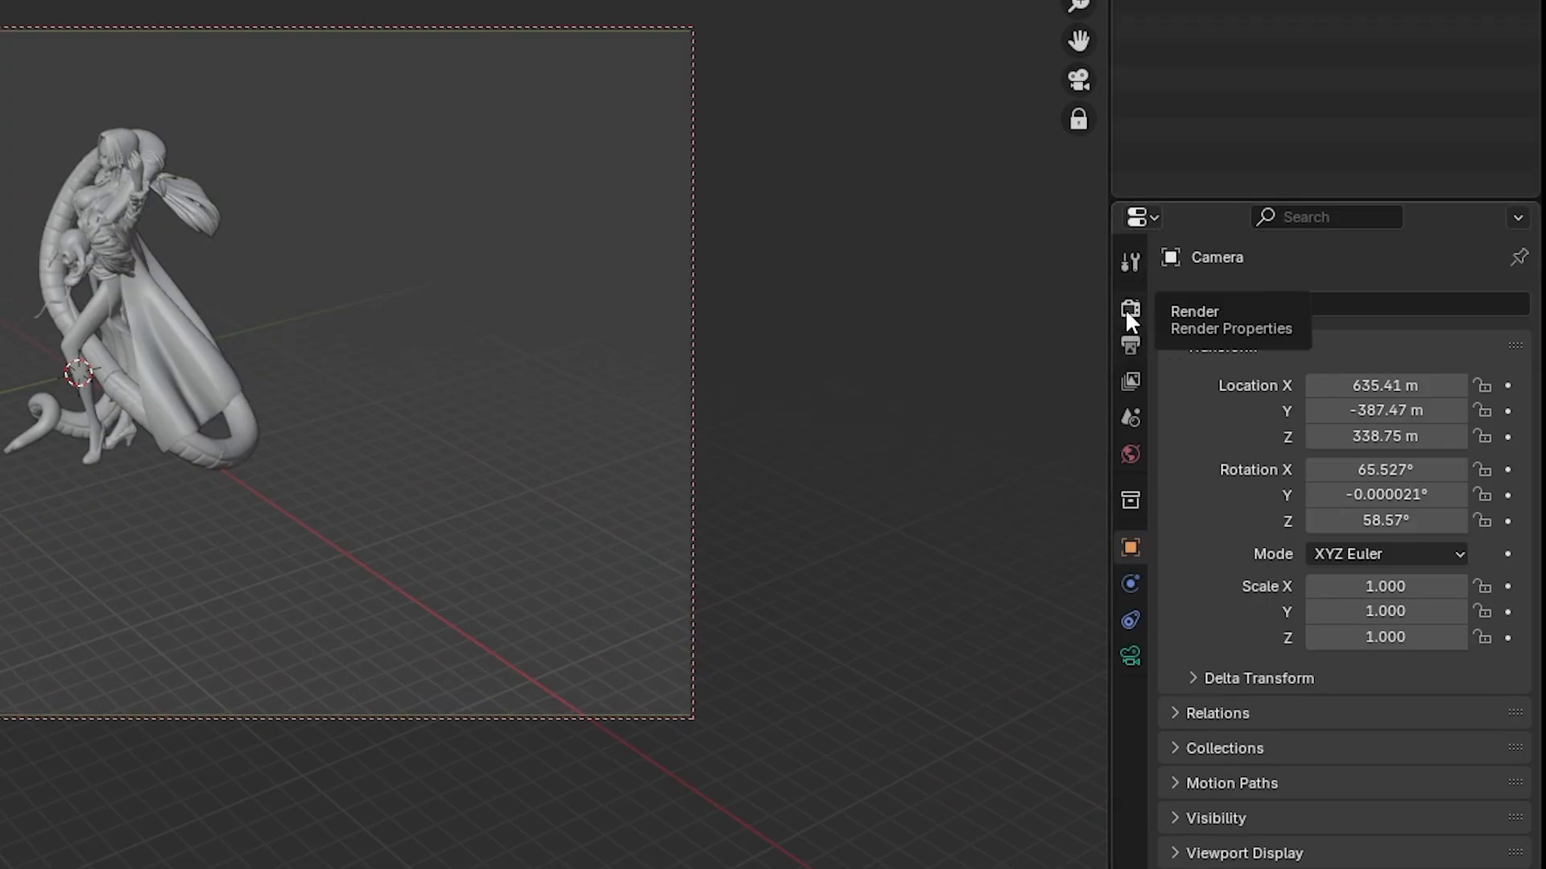
In Render Properties, reduce the EEVEE render samples from 64 to 32
{"action": "left_click", "coordinate": [1130, 308]}
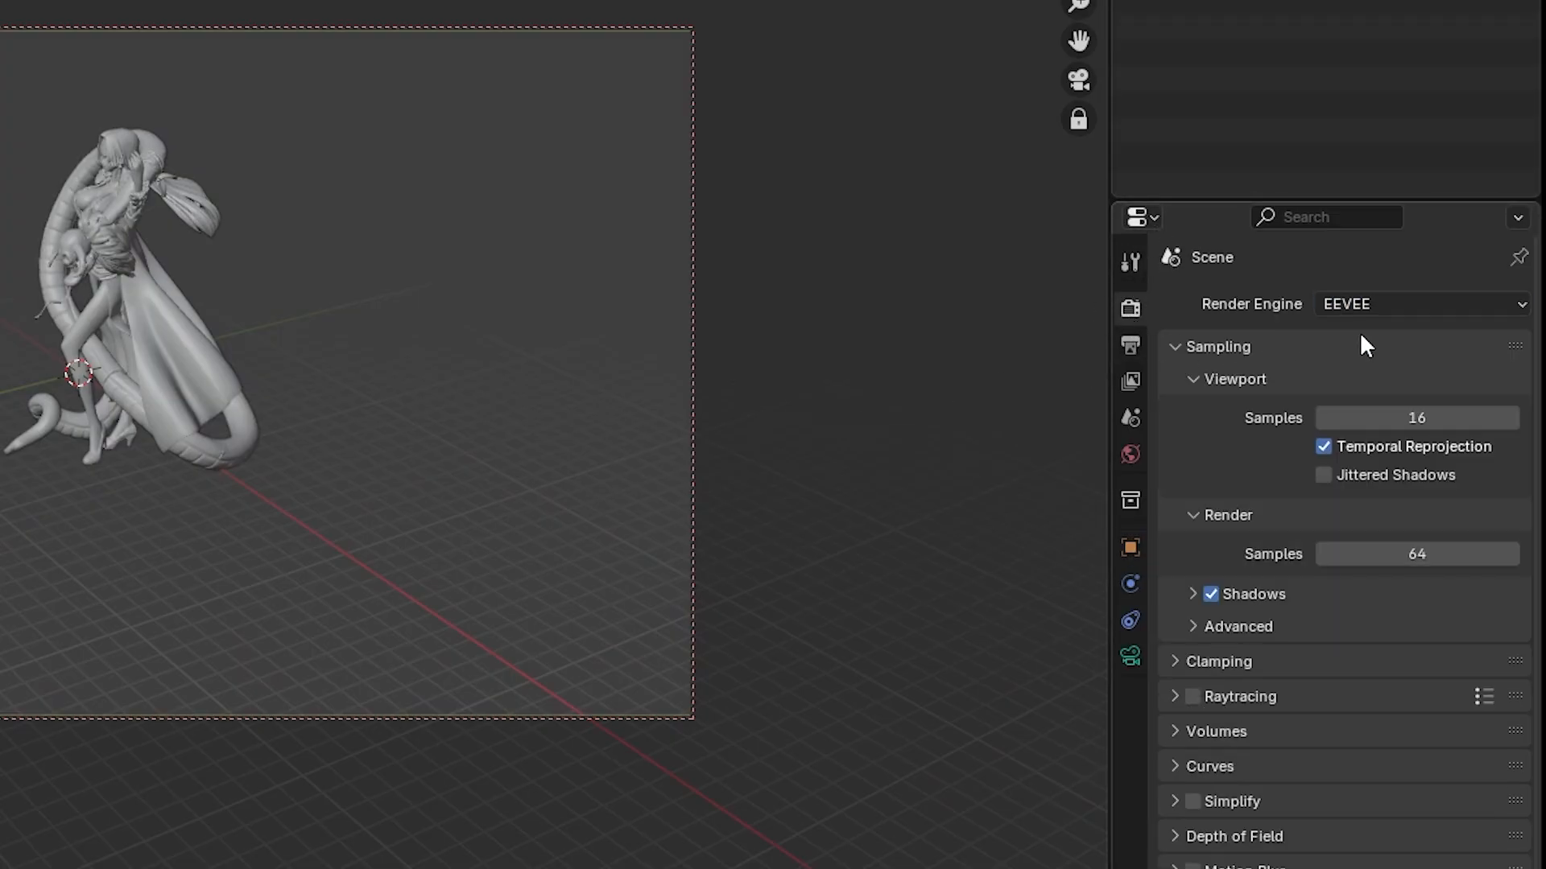
{"action": "mouse_move", "coordinate": [1420, 531]}
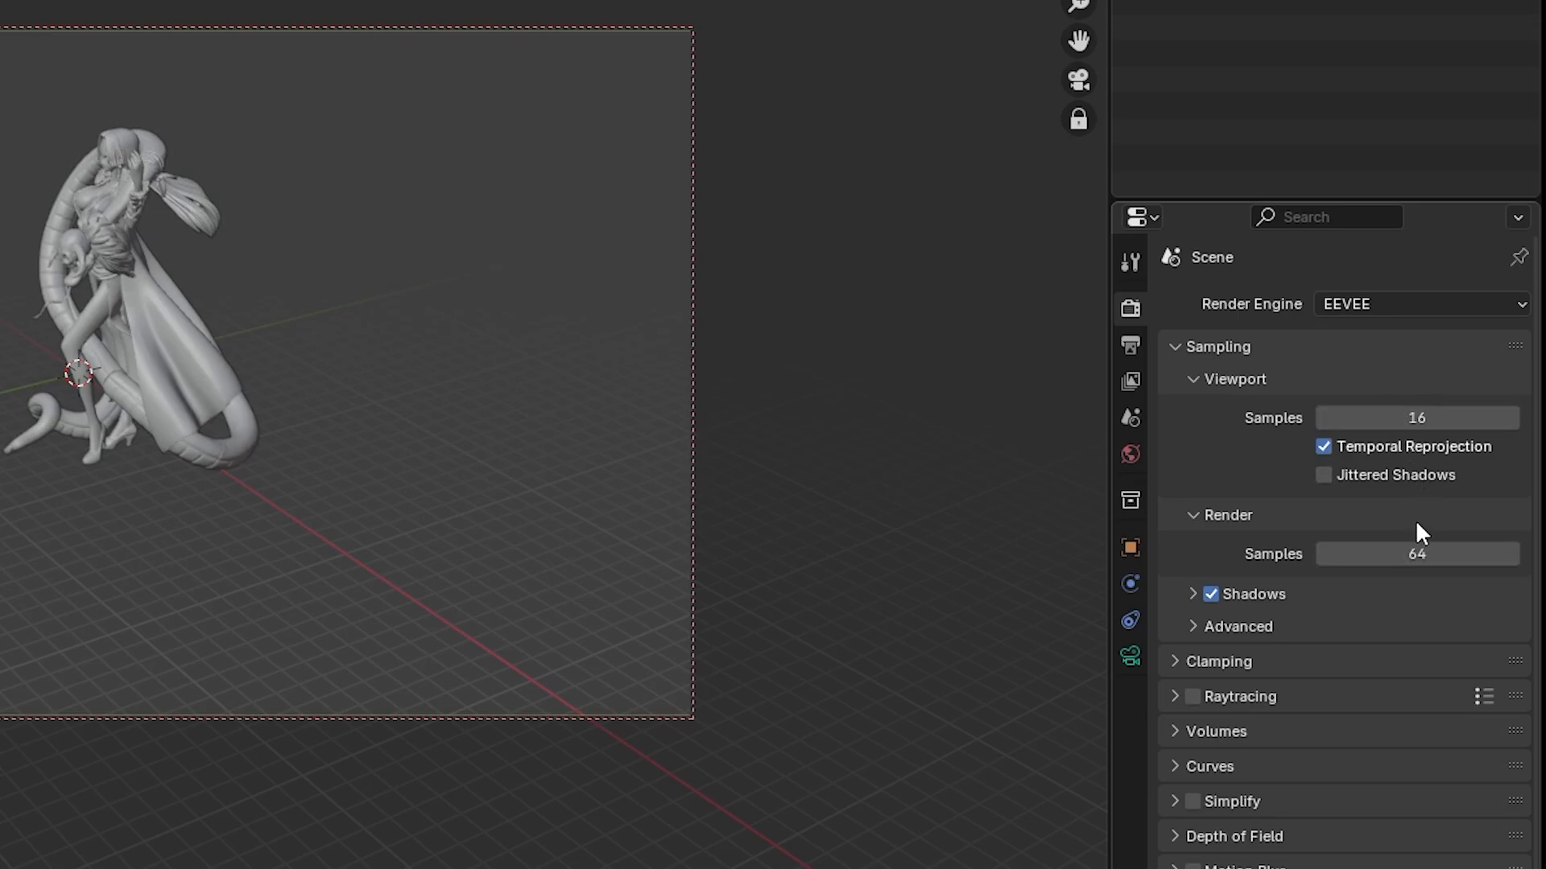
{"action": "double_click", "coordinate": [1417, 553]}
{"action": "type", "text": "32"}
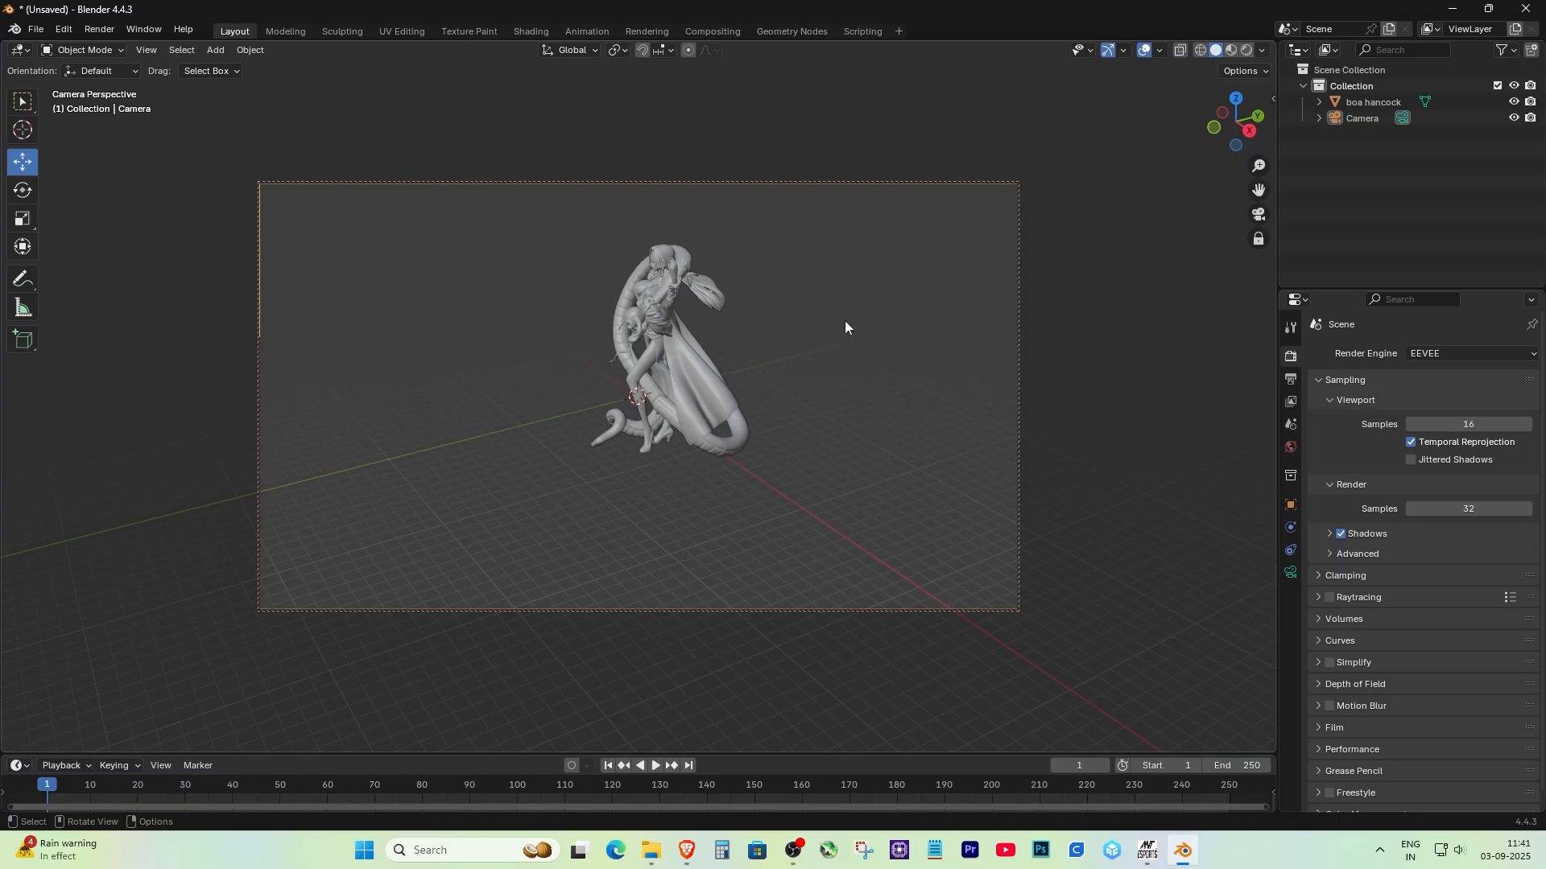
{"action": "mouse_move", "coordinate": [763, 415]}
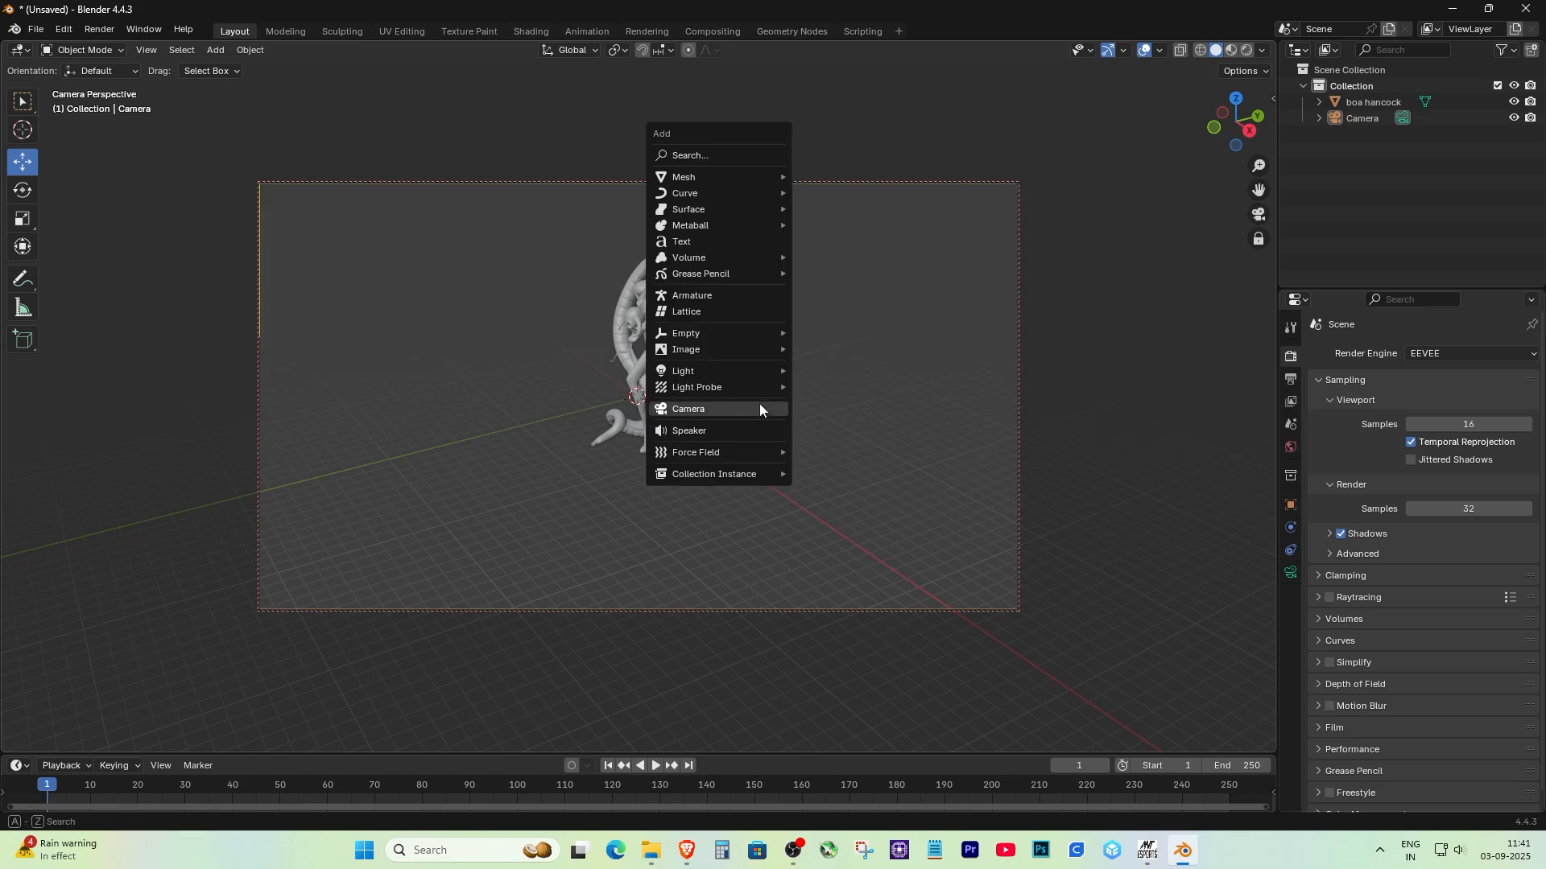
{"action": "mouse_move", "coordinate": [721, 370]}
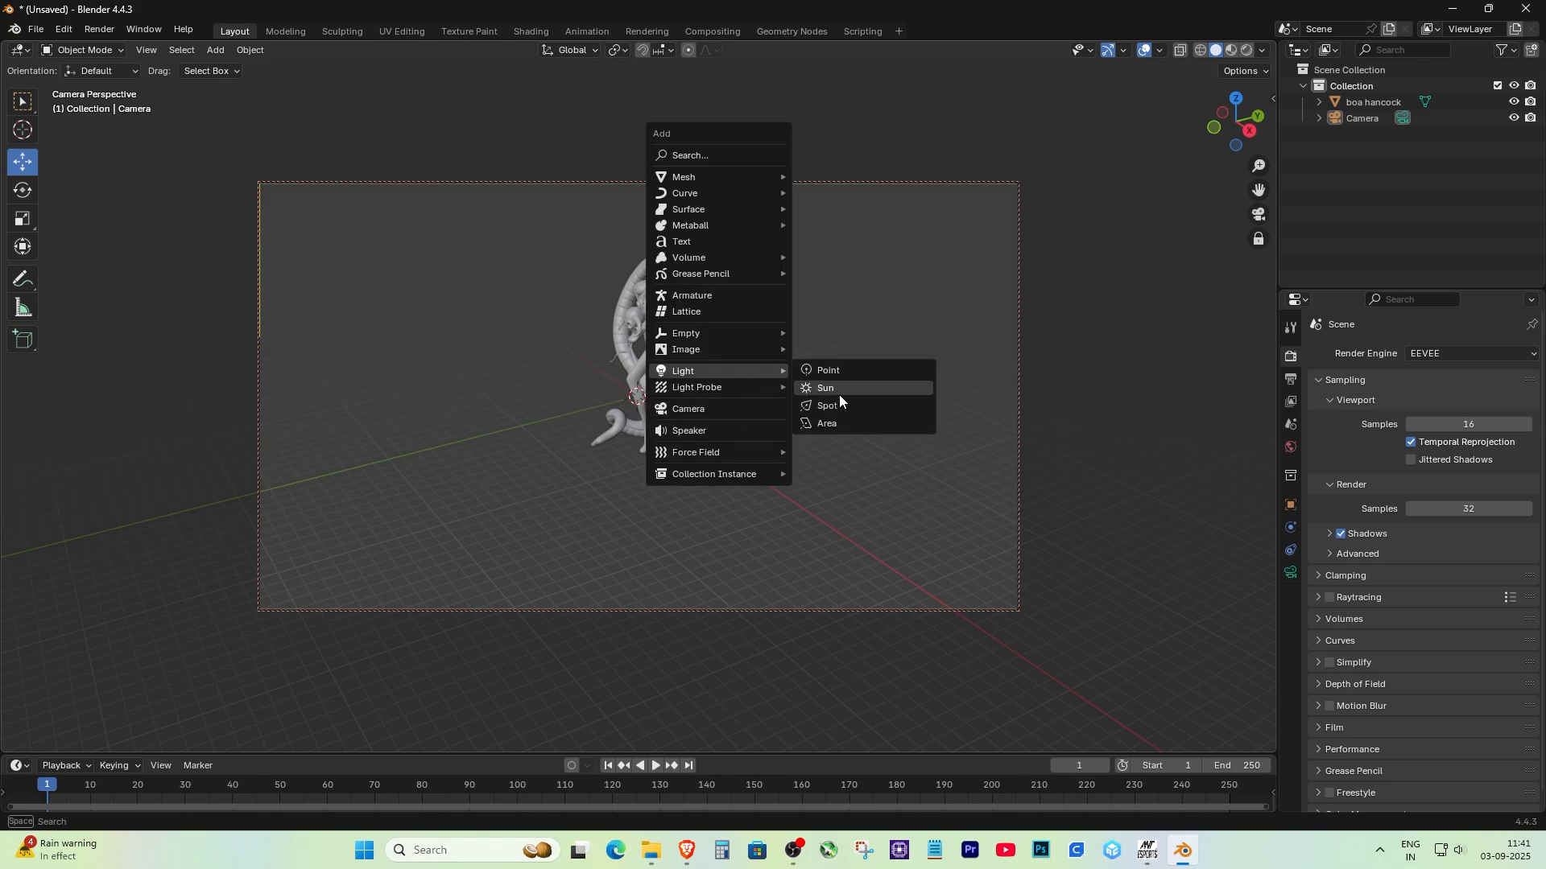
Add a Sun lamp beside the figurine to light it
{"action": "left_click", "coordinate": [825, 388]}
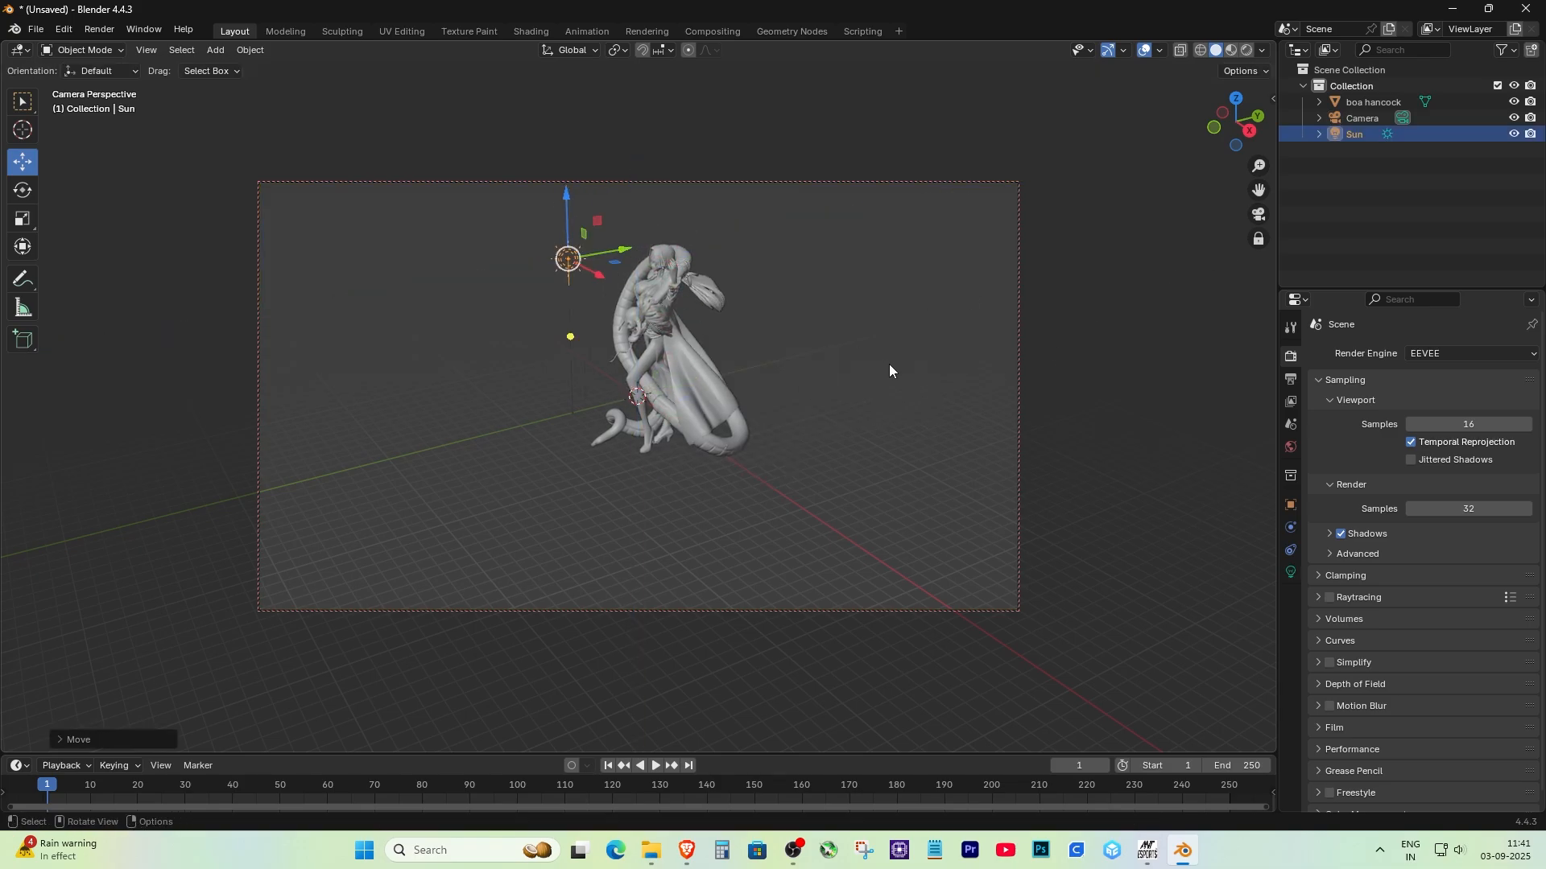
{"action": "left_click", "coordinate": [100, 29]}
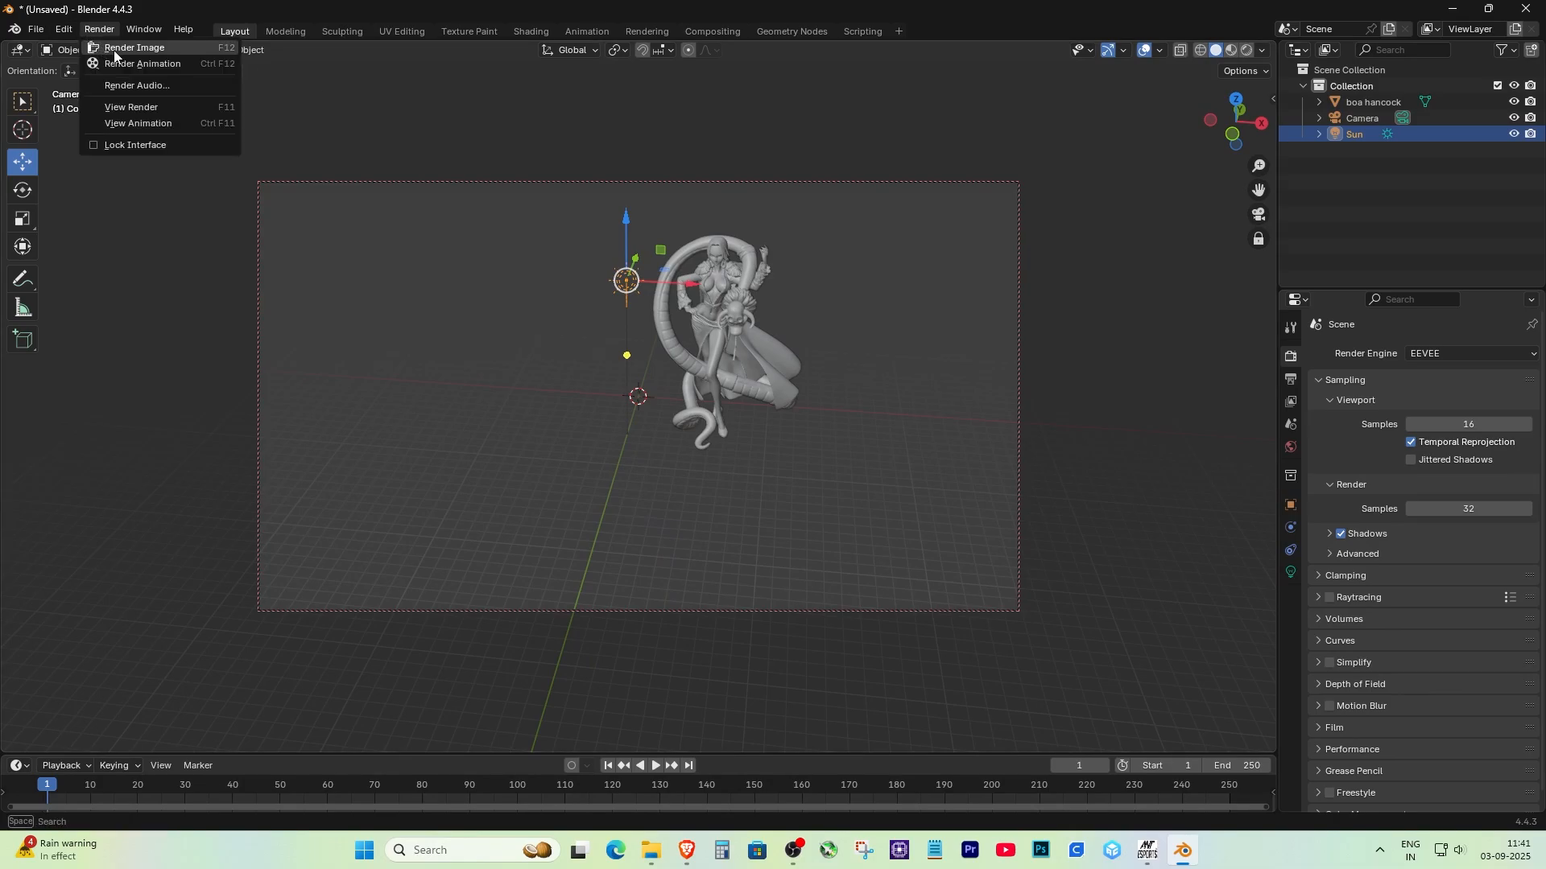
Render the camera's view to an image with Render > Render Image (F12)
{"action": "left_click", "coordinate": [135, 47]}
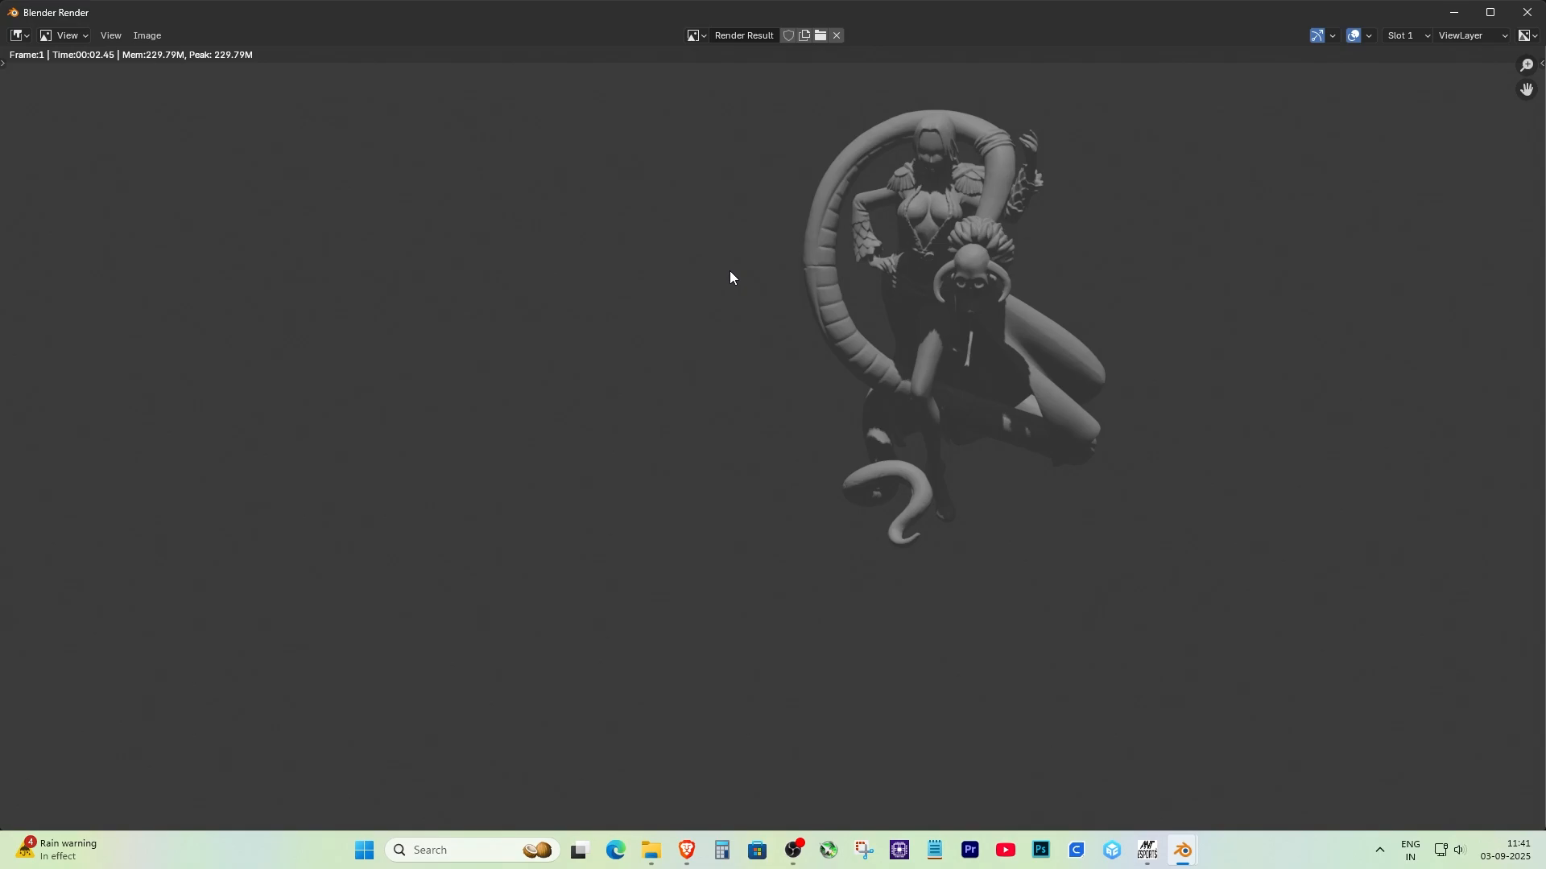